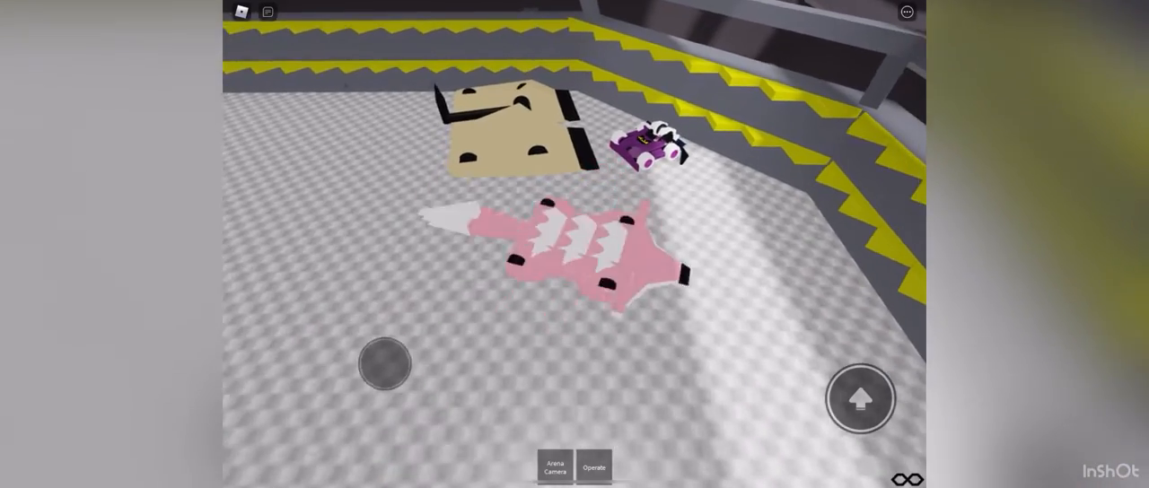
Step: Switch from the Arena Camera overview to operating the robot directly
left_click(593, 467)
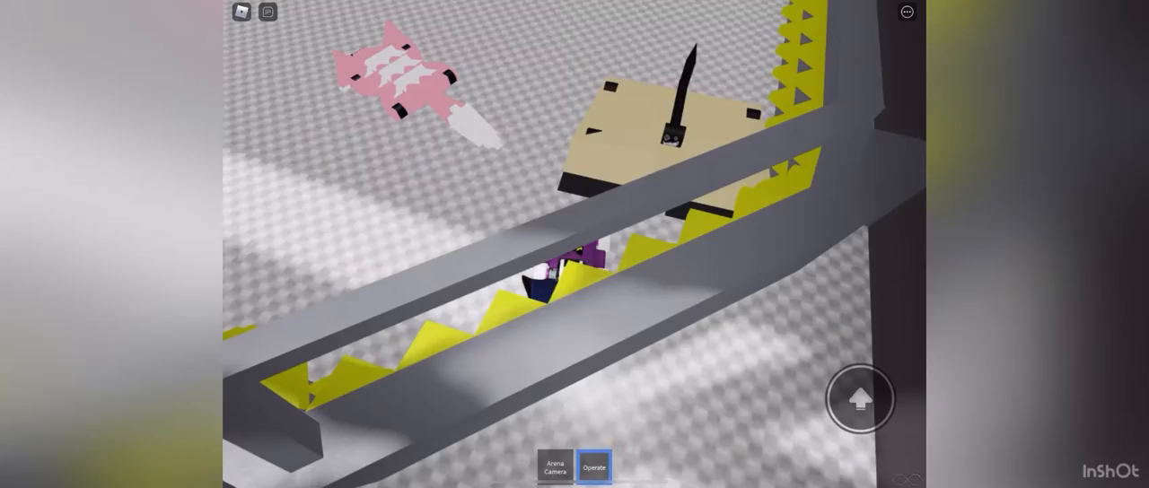